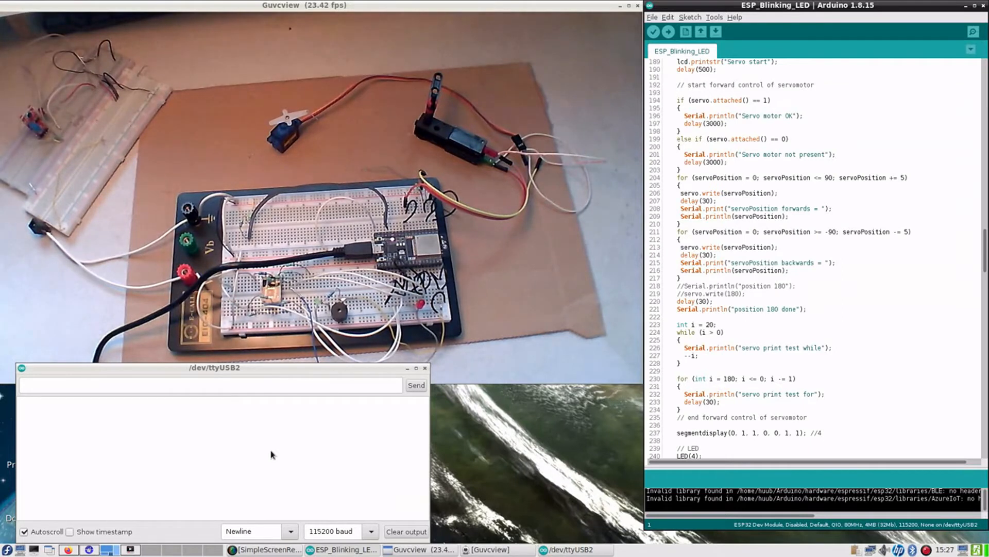
{"action": "mouse_move", "coordinate": [596, 278]}
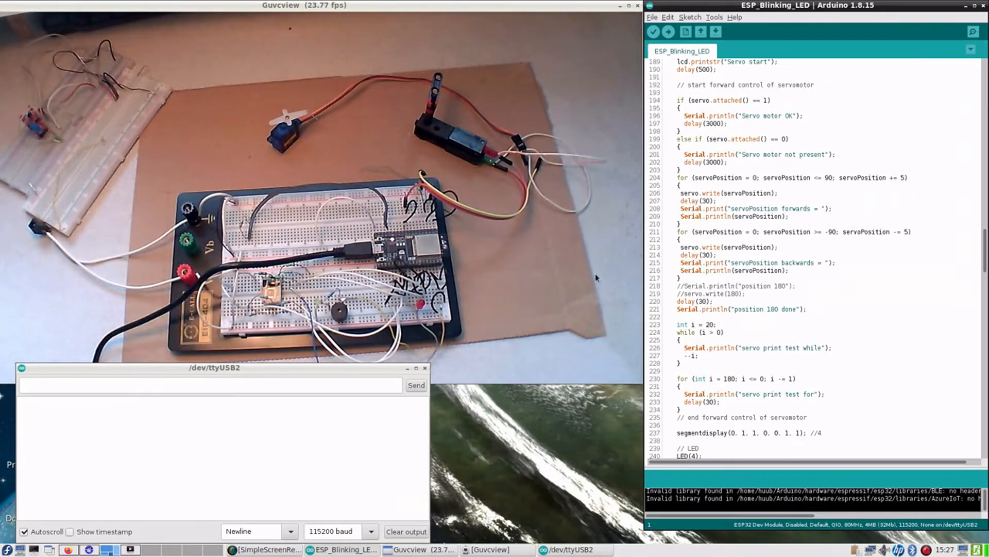
Focus the sketch editor to start adding the LEDC pin 26 setup code
{"action": "left_click", "coordinate": [668, 31]}
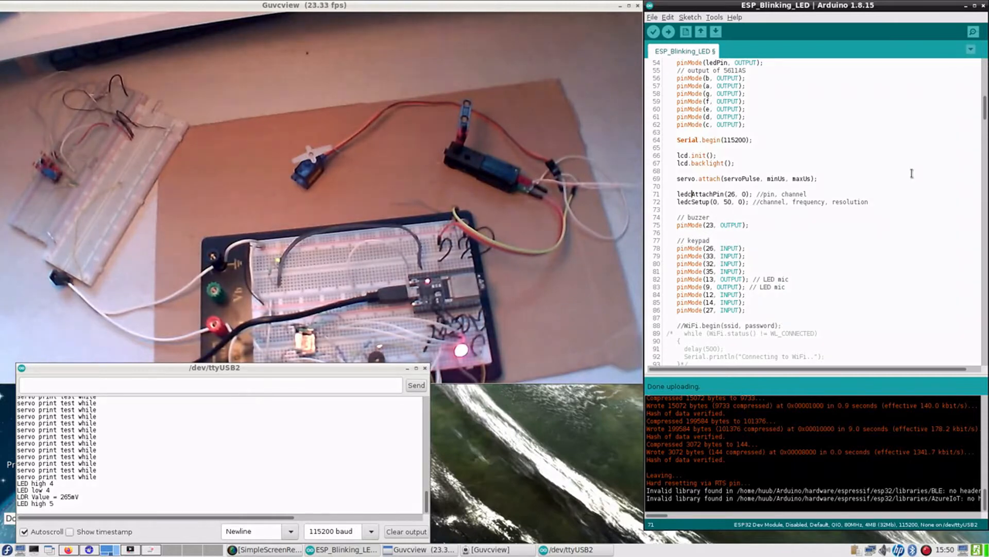
{"action": "scroll", "scroll_direction": "down", "scroll_amount": 3}
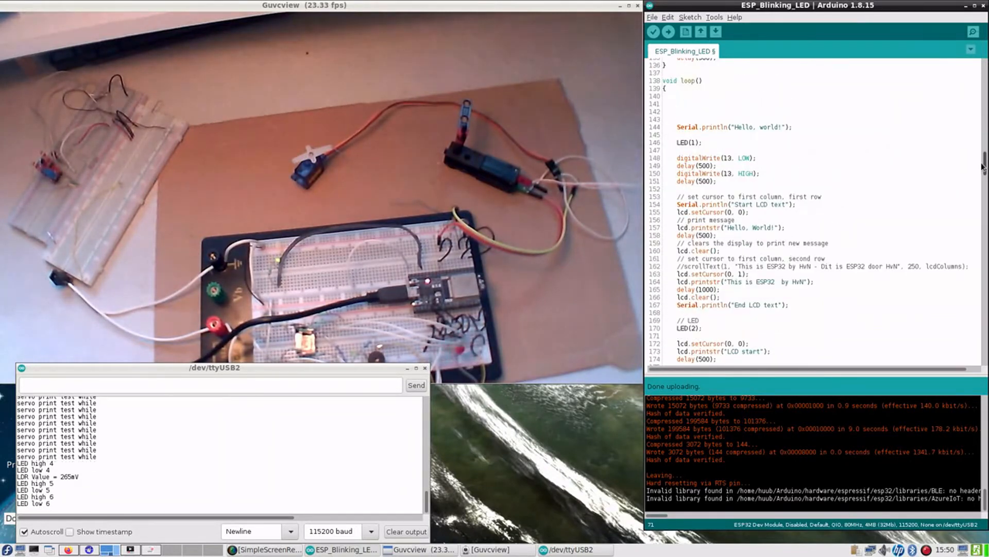
{"action": "scroll", "scroll_direction": "down", "scroll_amount": 3}
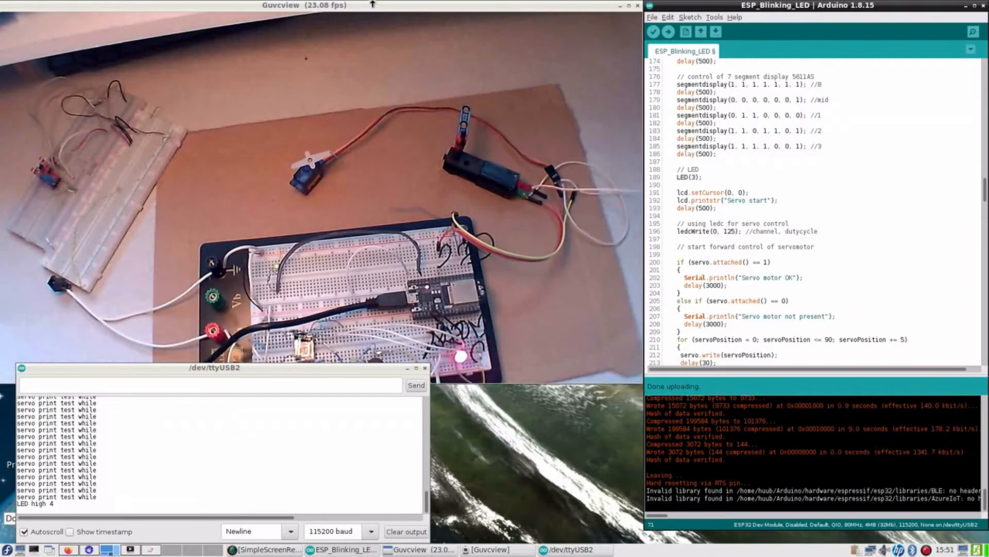
{"action": "left_click", "coordinate": [669, 31]}
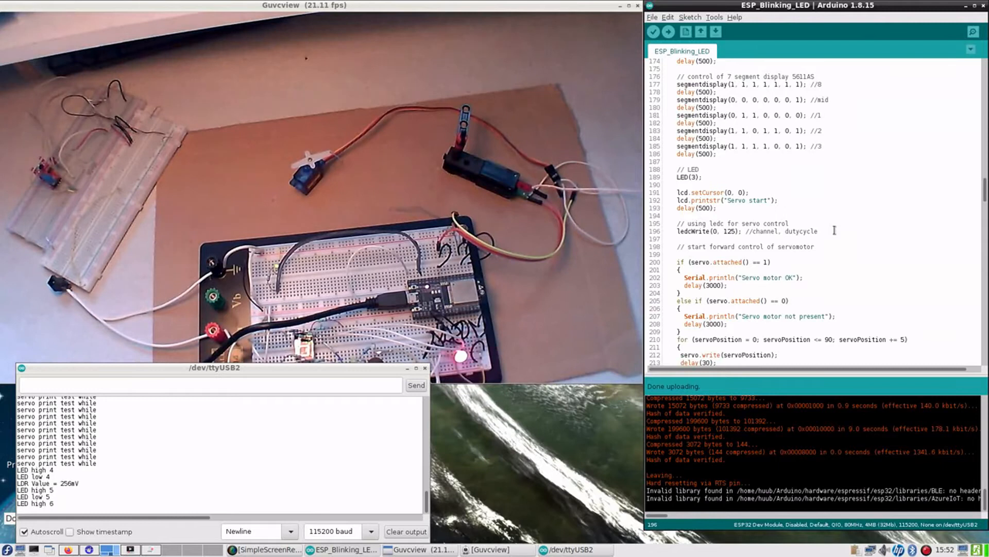
Add delay(500); after ledcWrite(0, 125) and re-upload the sketch to the ESP32
{"action": "type", "text": "d"}
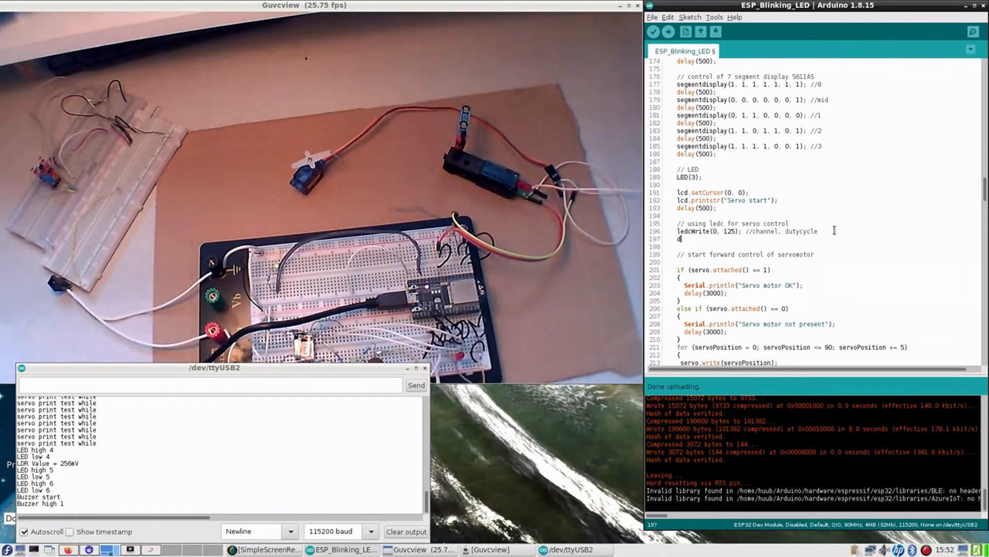
{"action": "type", "text": "elay(500);"}
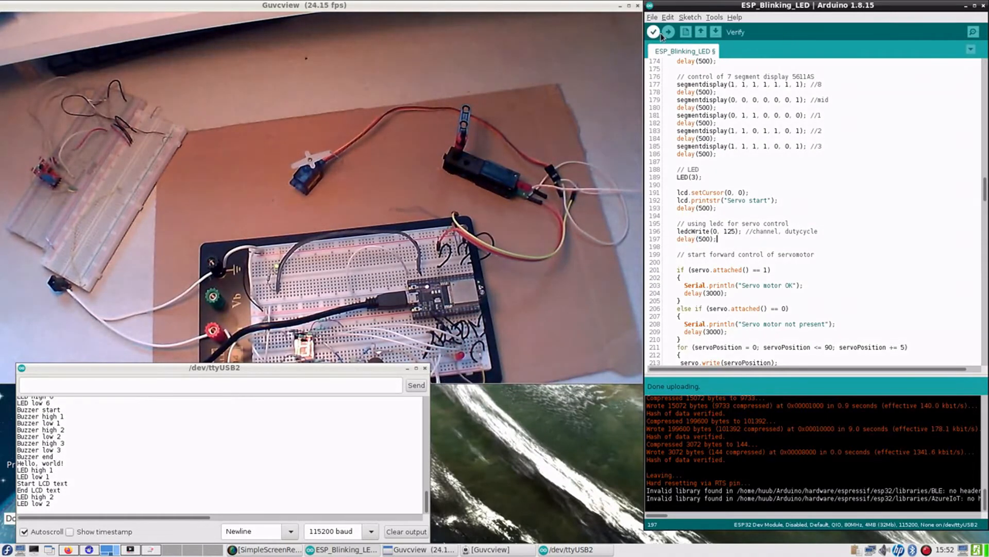
{"action": "left_click", "coordinate": [654, 32]}
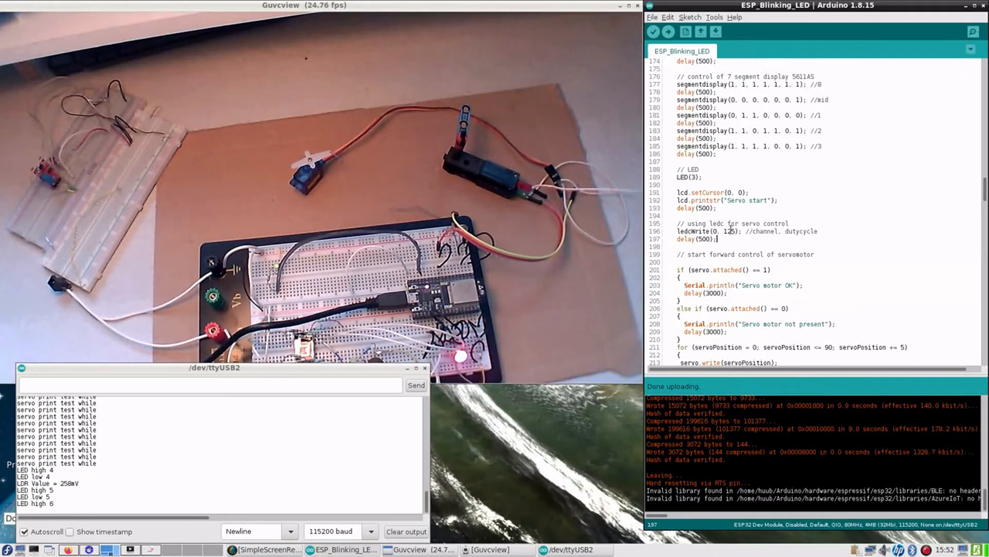
{"action": "scroll", "scroll_direction": "down", "scroll_amount": 3}
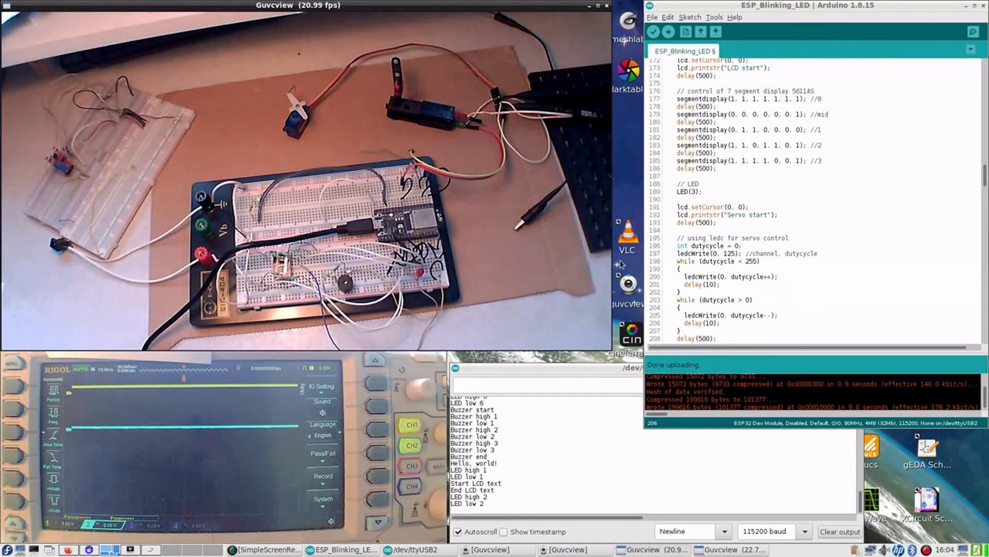
{"action": "left_click", "coordinate": [668, 31]}
{"action": "type", "text": "Serial.println(\"ledc start\");"}
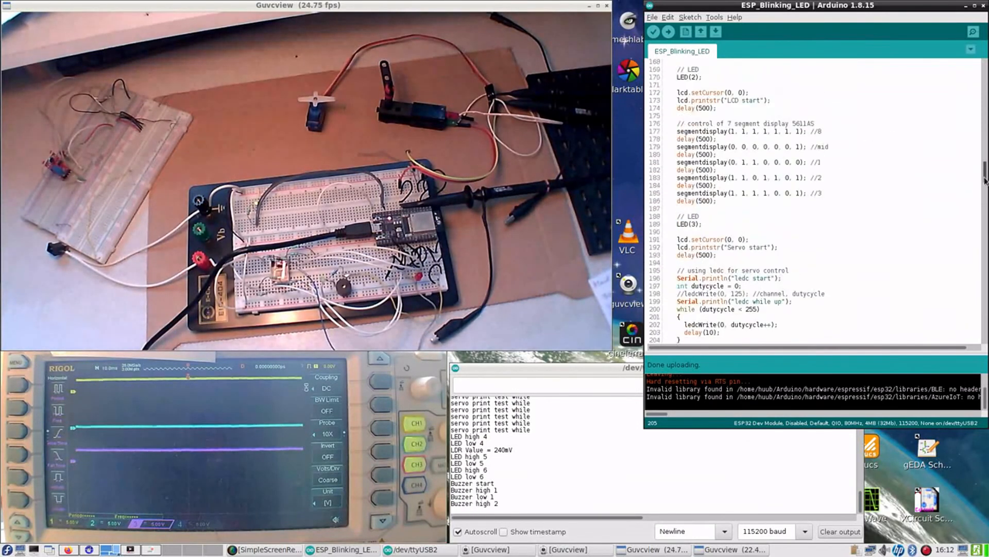
Scroll down to the ledc while loops to check the serial monitor markers
{"action": "scroll", "scroll_direction": "down", "scroll_amount": 3}
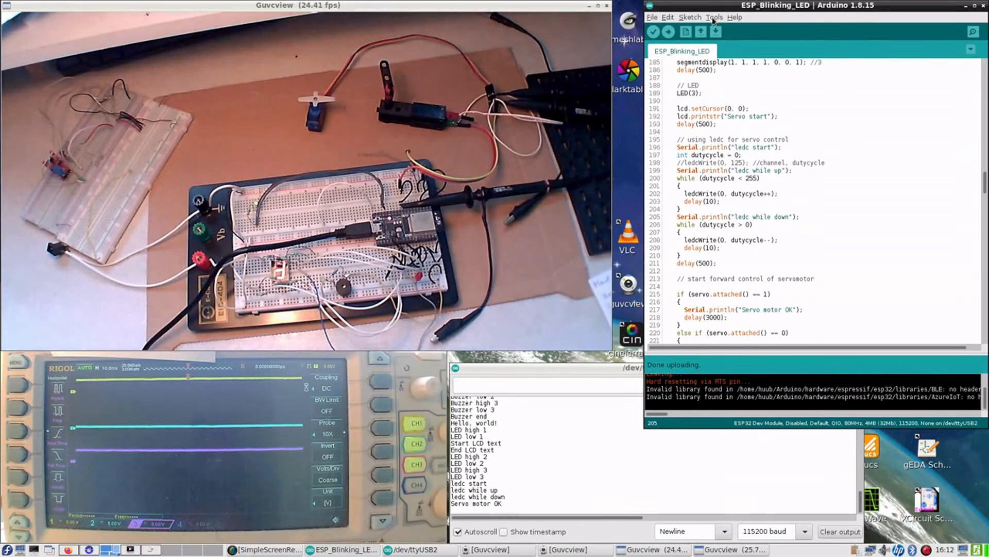
Browse the Sketch and Edit menus, then upload the unchanged ledc ramp sketch
{"action": "left_click", "coordinate": [689, 17]}
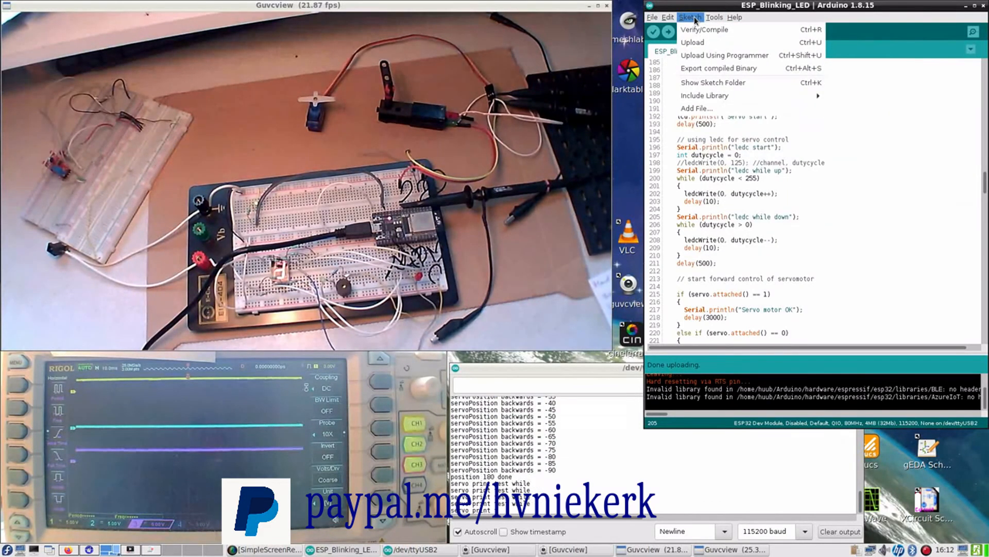
{"action": "left_click", "coordinate": [667, 17]}
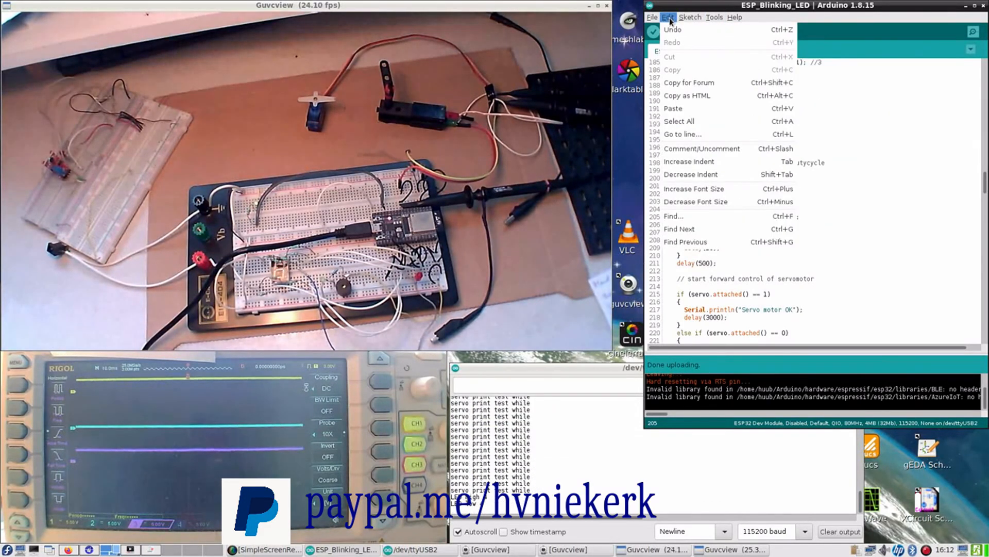
{"action": "left_click", "coordinate": [653, 17]}
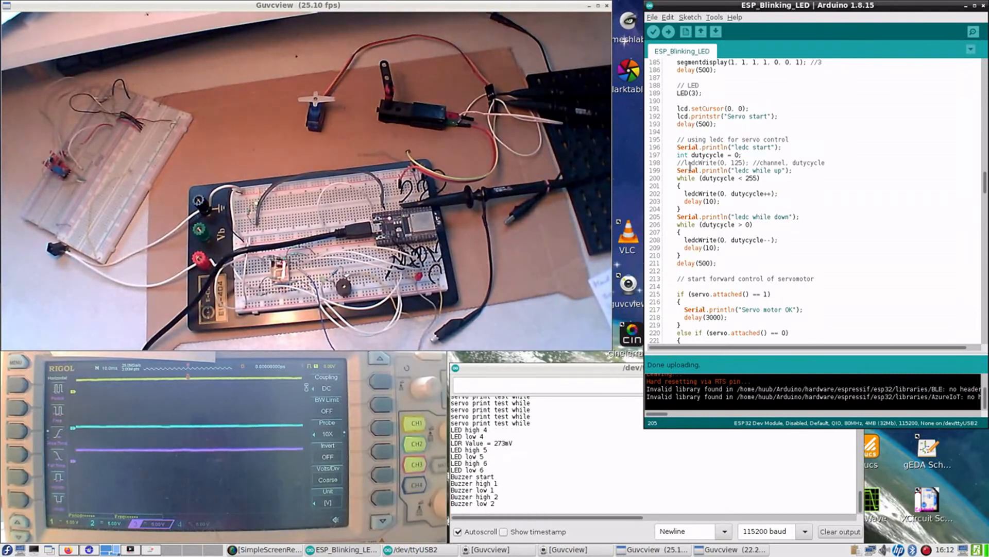
{"action": "mouse_move", "coordinate": [669, 32]}
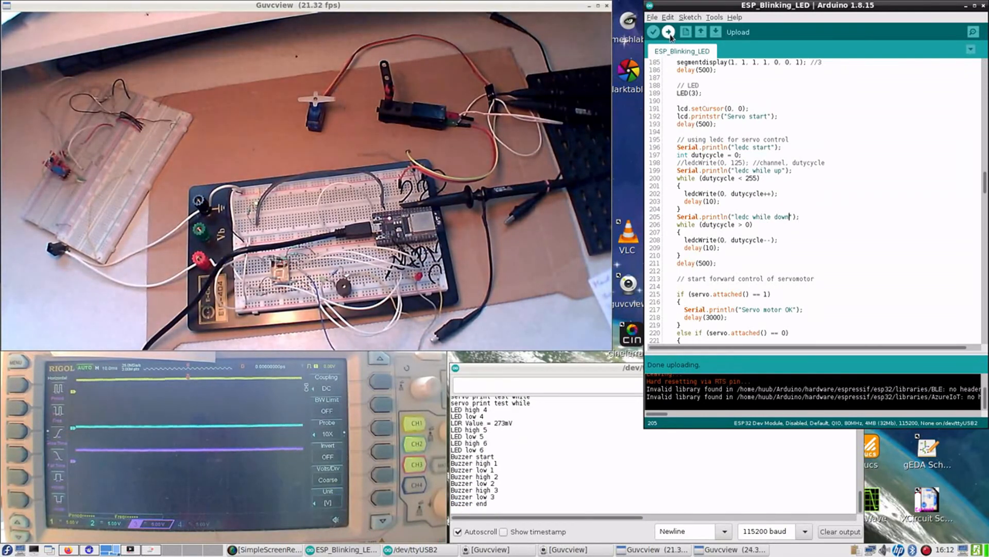
{"action": "left_click", "coordinate": [668, 32]}
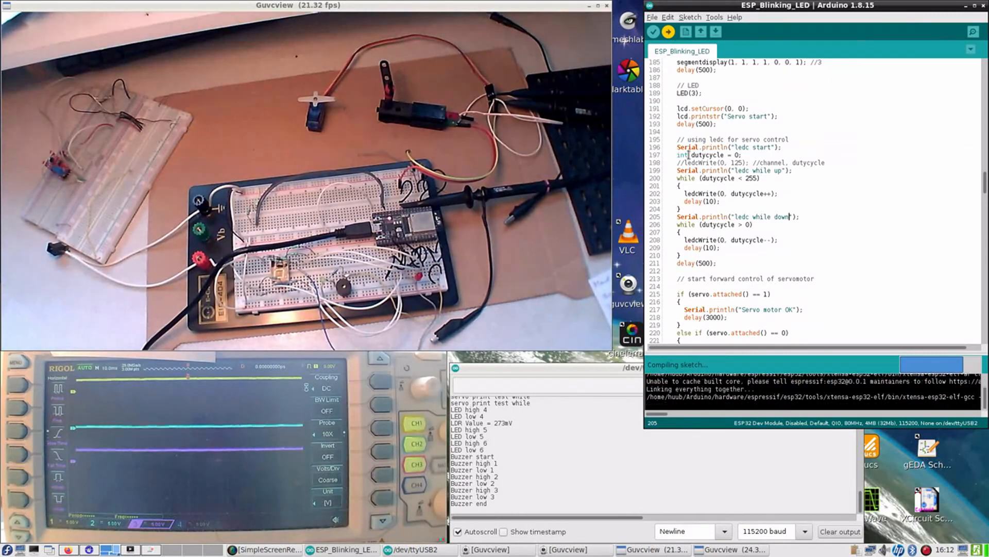